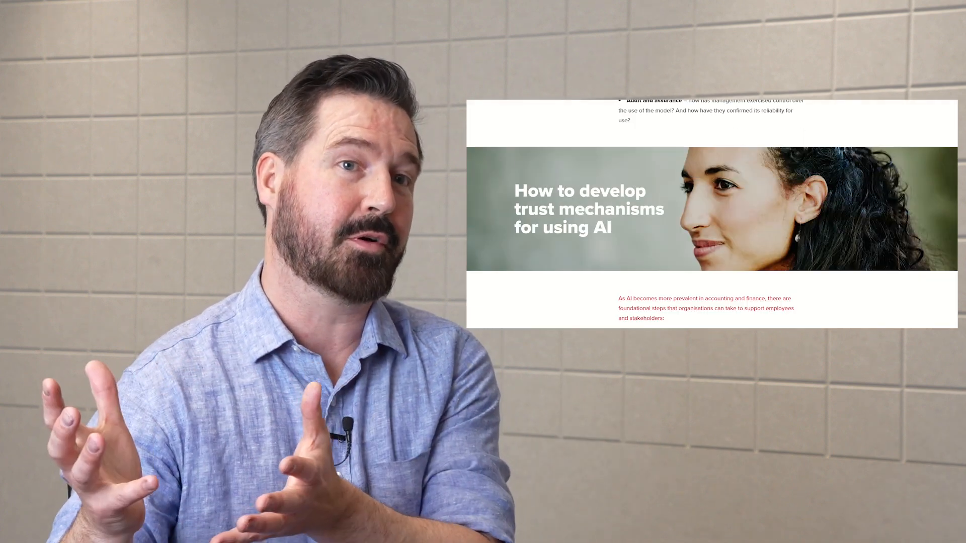
scroll(down, 3)
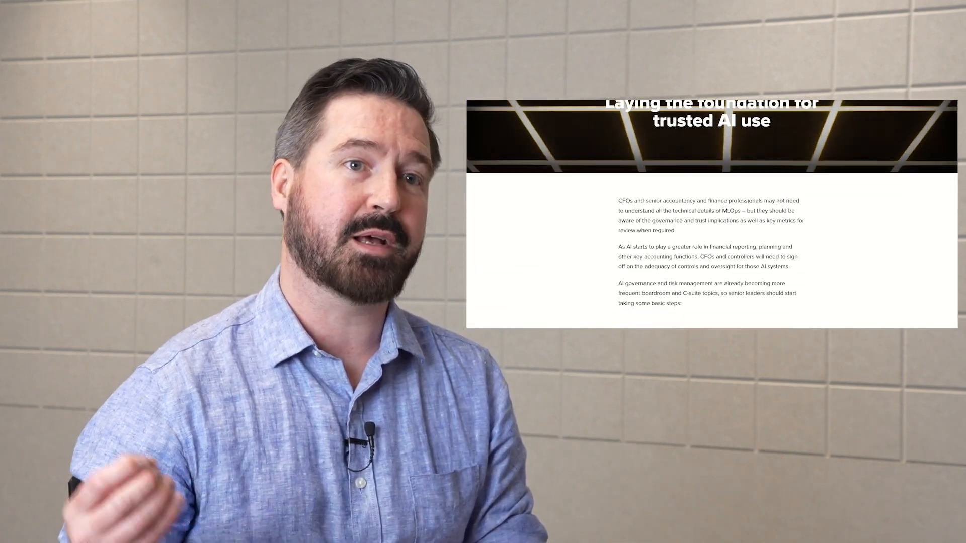
scroll(down, 3)
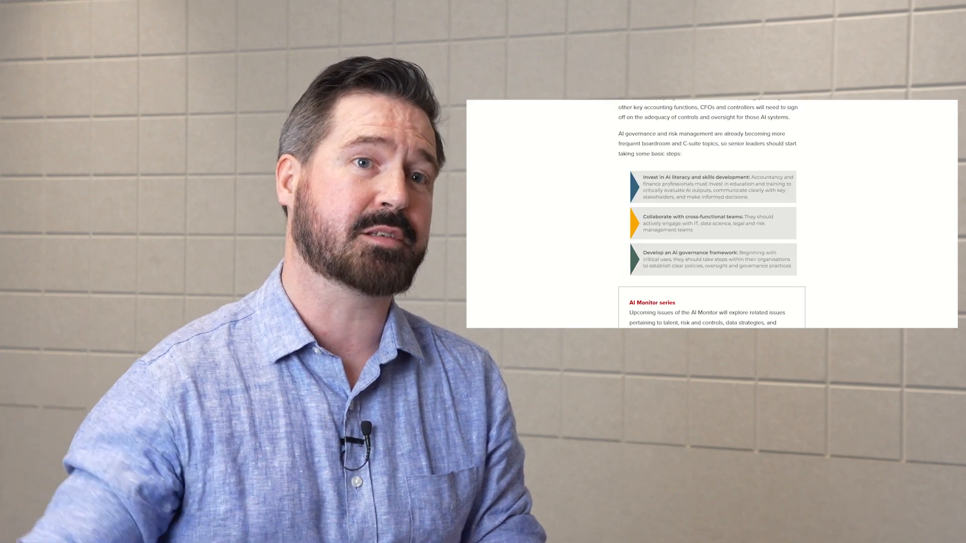